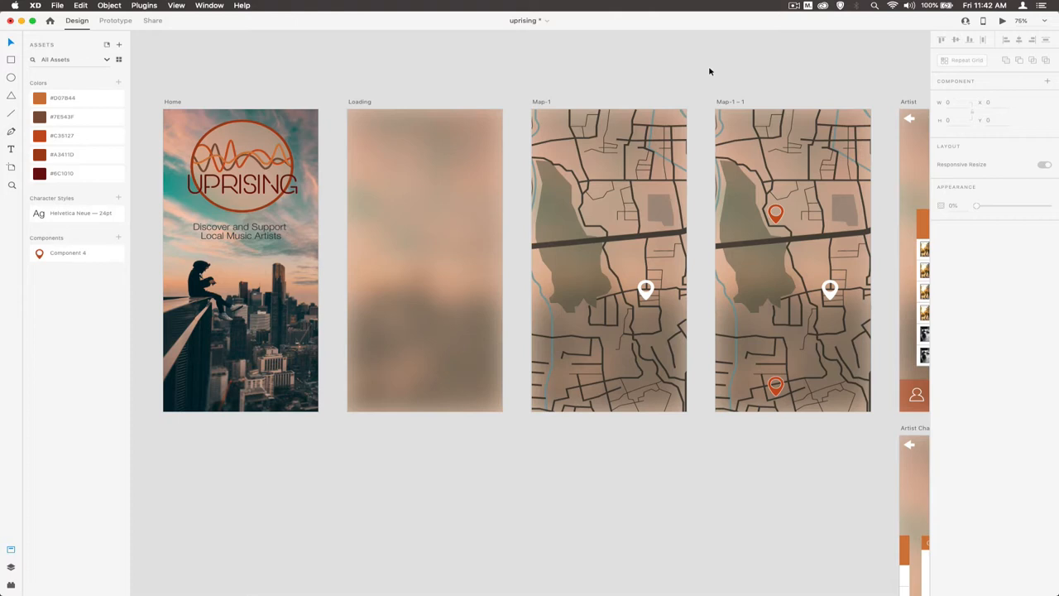
mouse_move(606, 104)
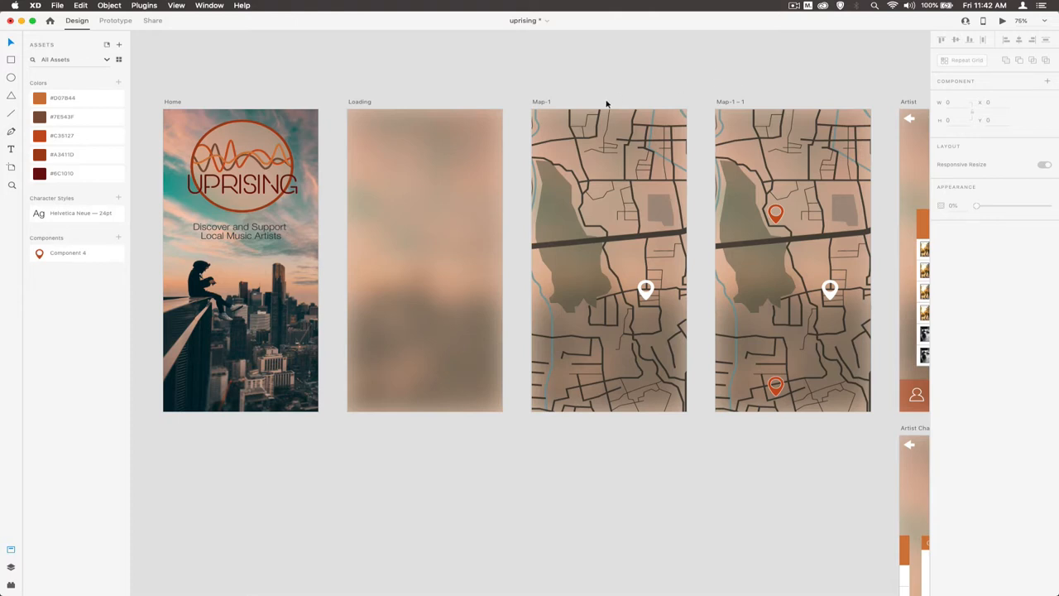
Pan the canvas right to reveal the Artist and Artist Chat artboards beside the map screens.
click(240, 230)
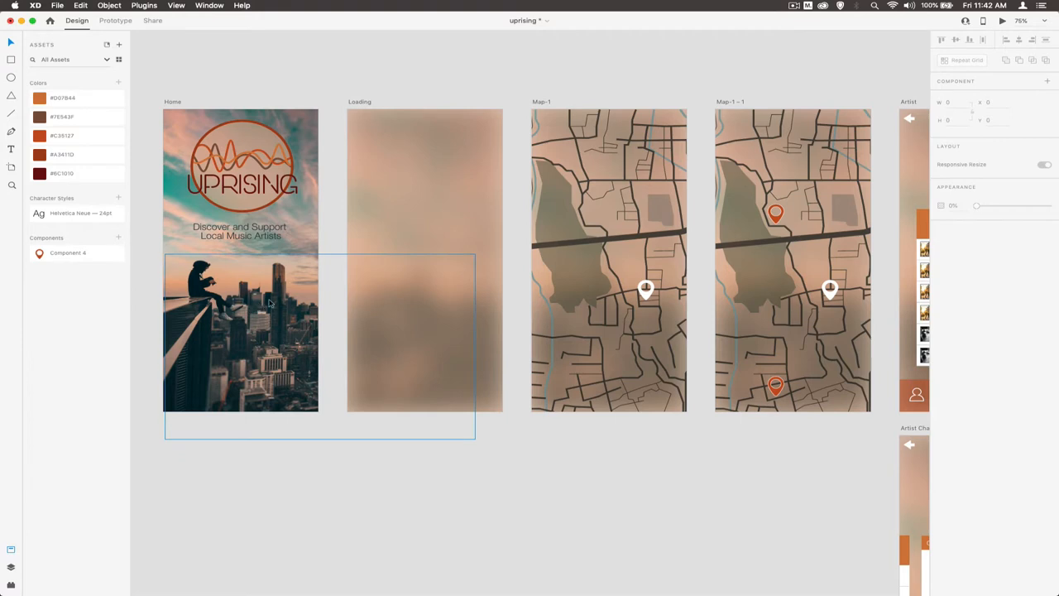
mouse_move(279, 335)
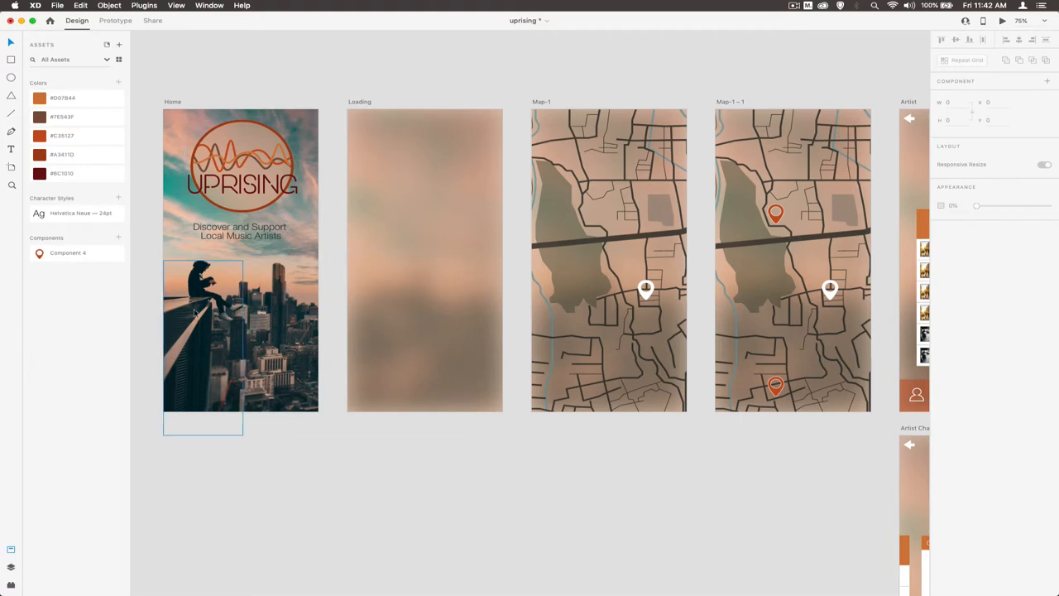
mouse_move(209, 321)
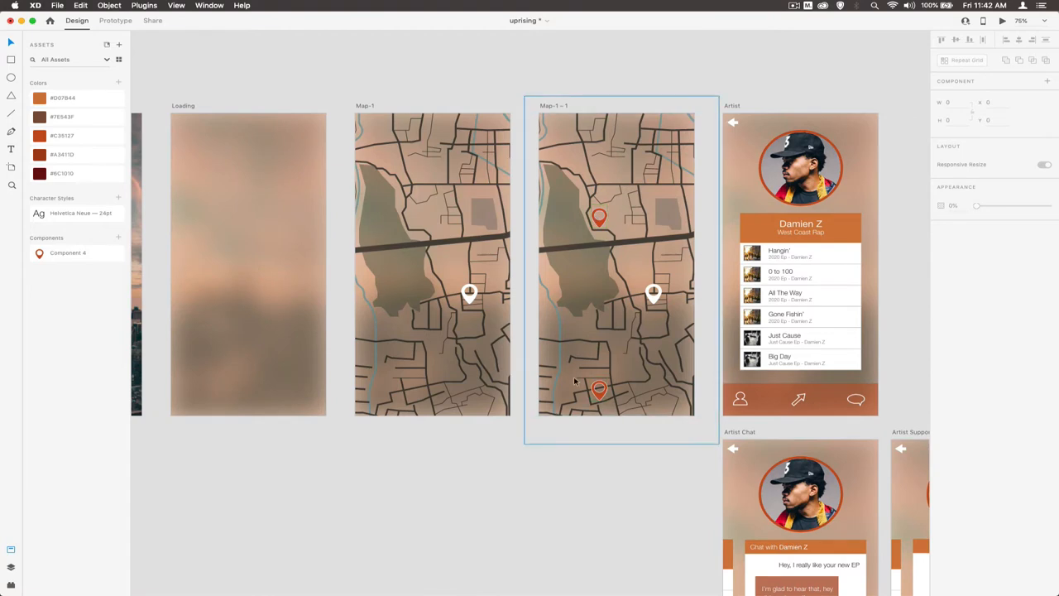
Select and deselect the lower orange map pin, then pan back toward the Home artboard.
click(599, 389)
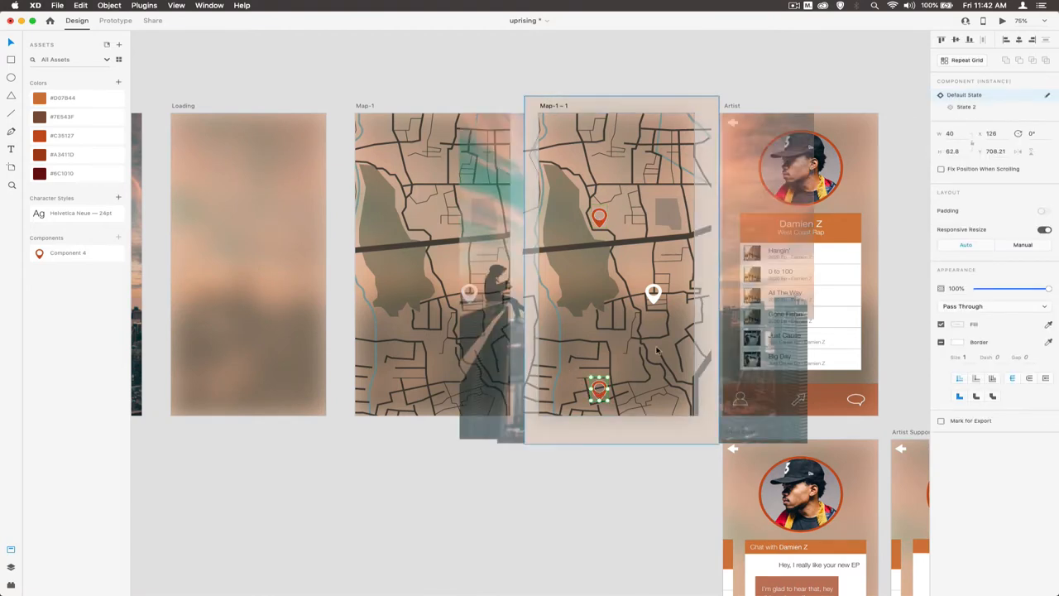
click(965, 107)
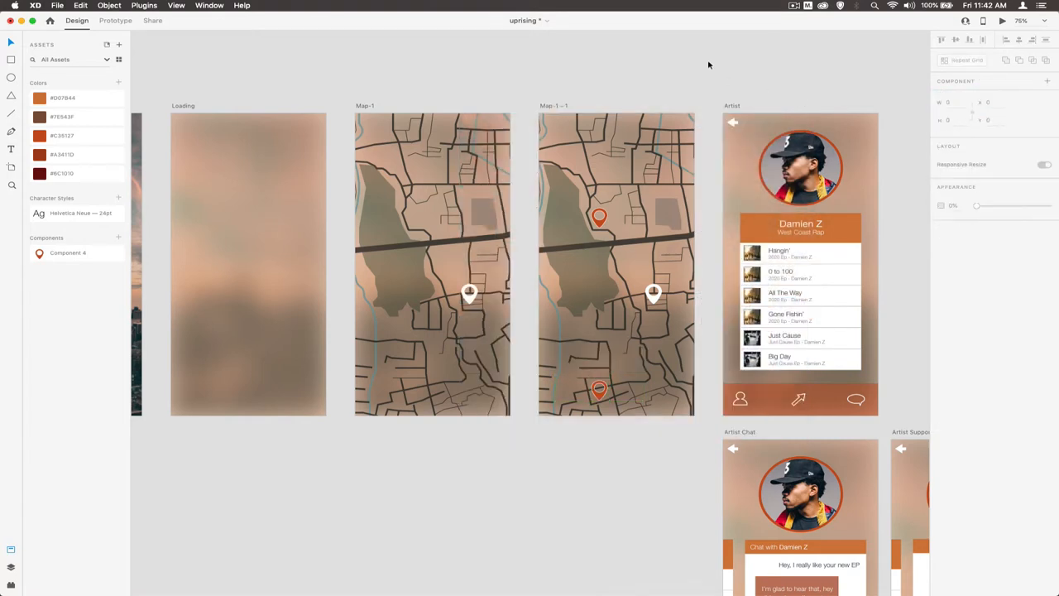
click(615, 264)
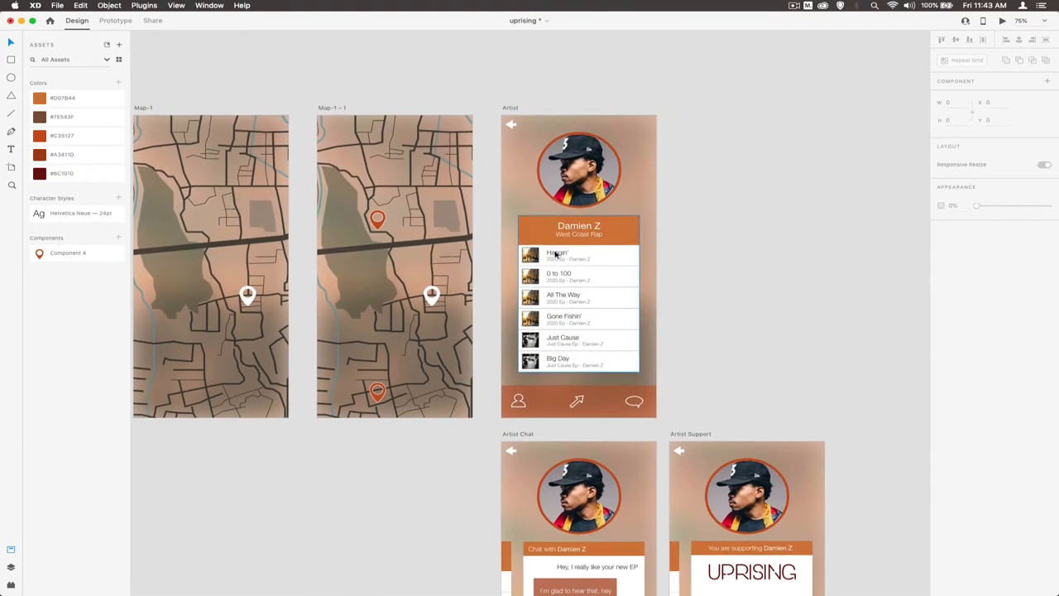
mouse_move(580, 362)
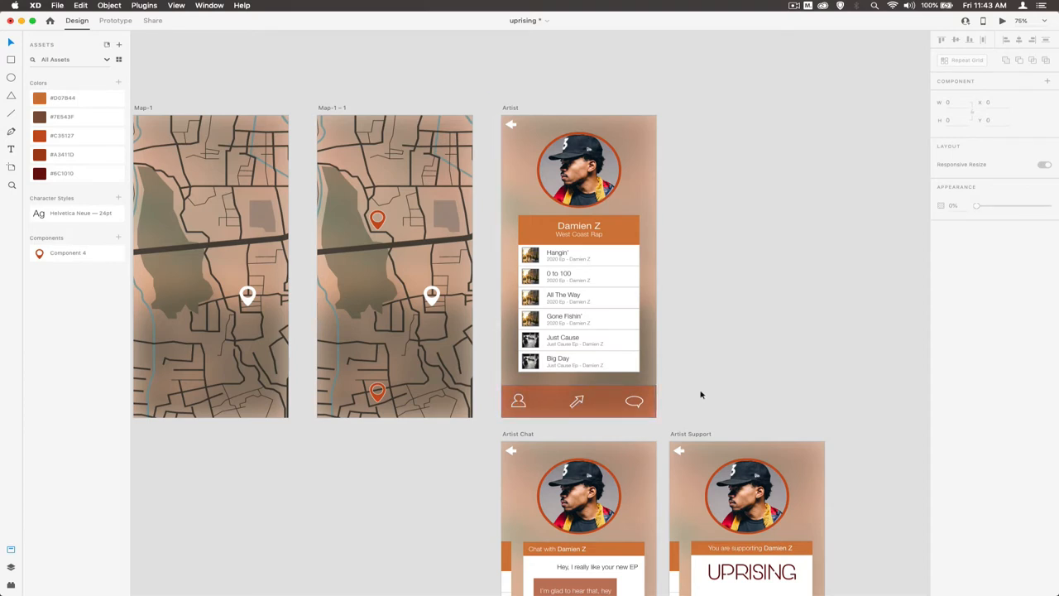
mouse_move(587, 162)
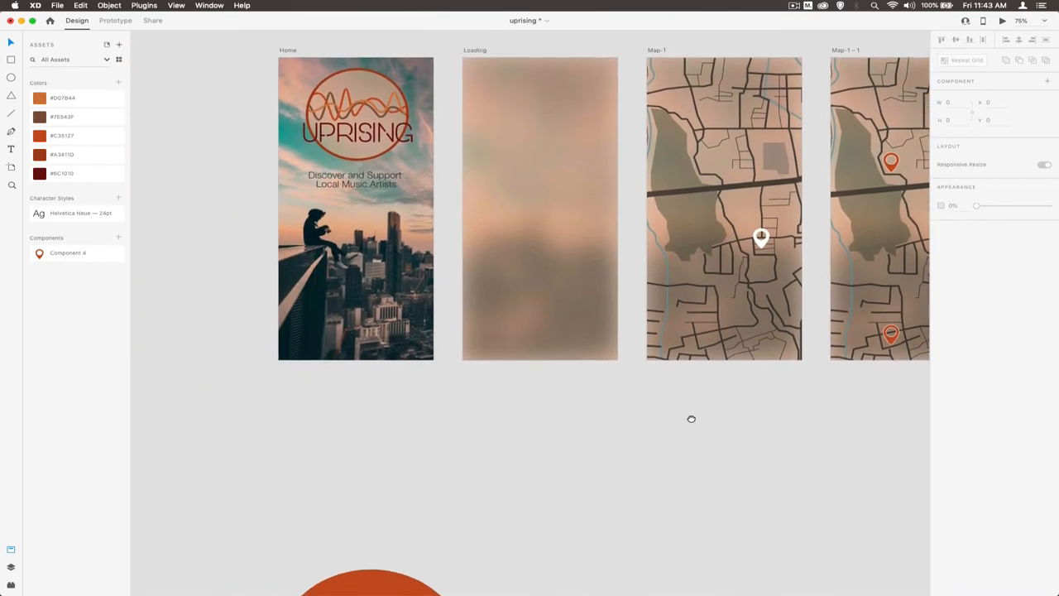
scroll(down, 3)
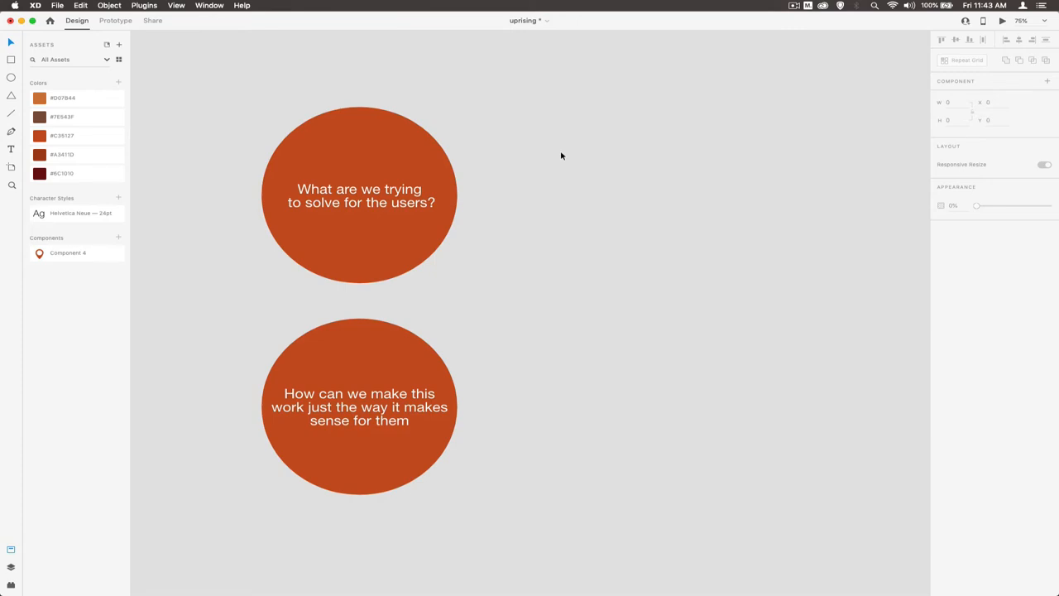
mouse_move(532, 276)
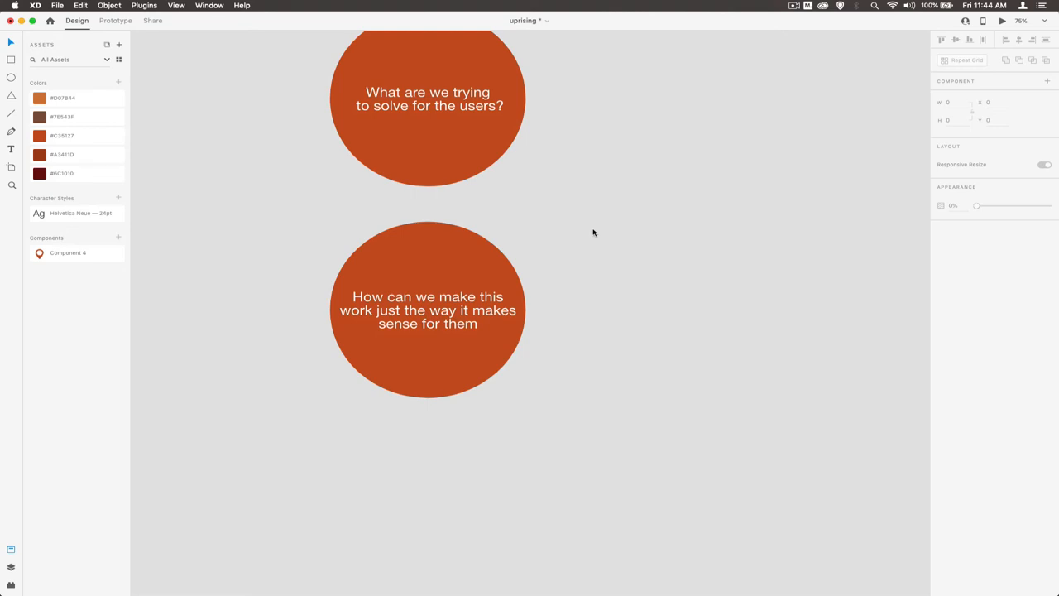
mouse_move(543, 238)
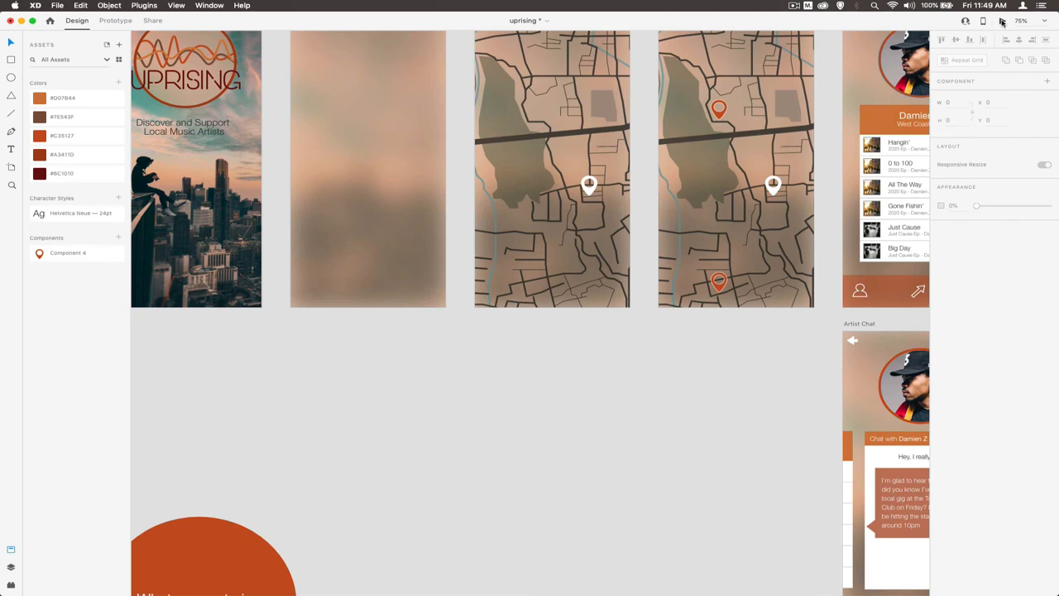
click(1001, 20)
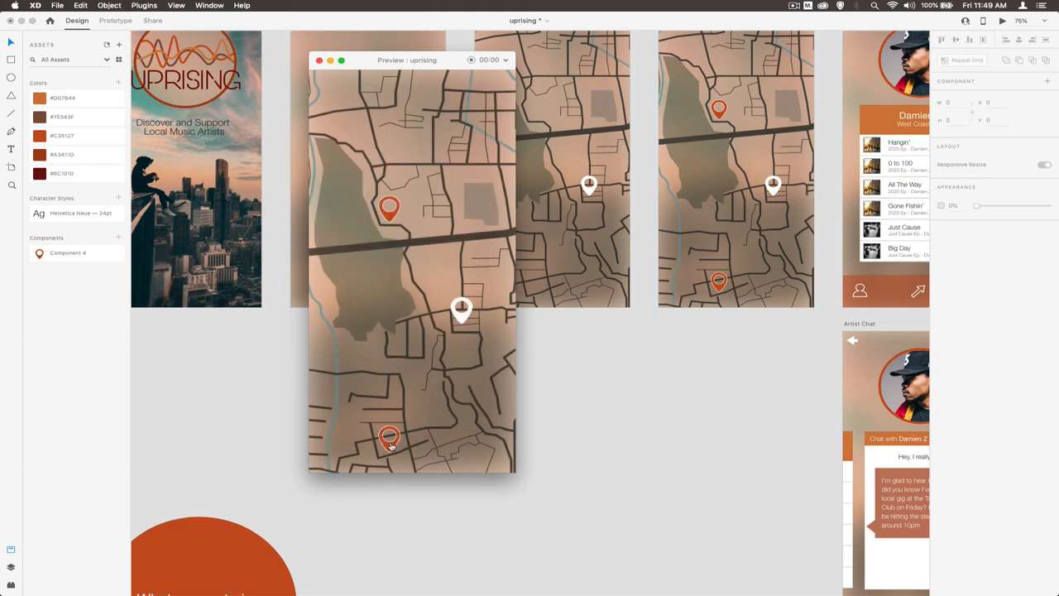
click(389, 437)
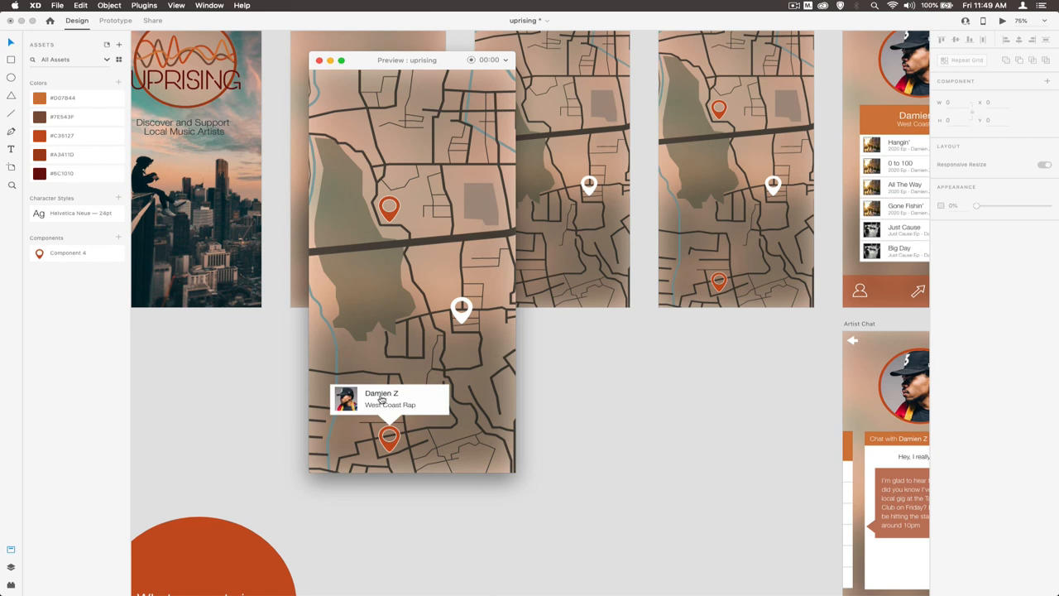
click(388, 399)
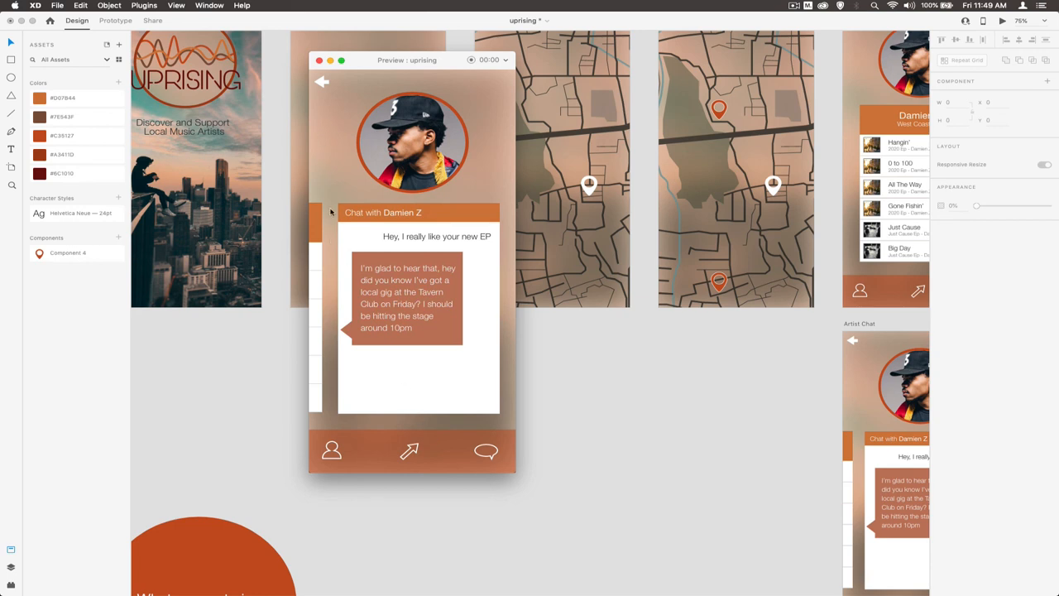
click(322, 81)
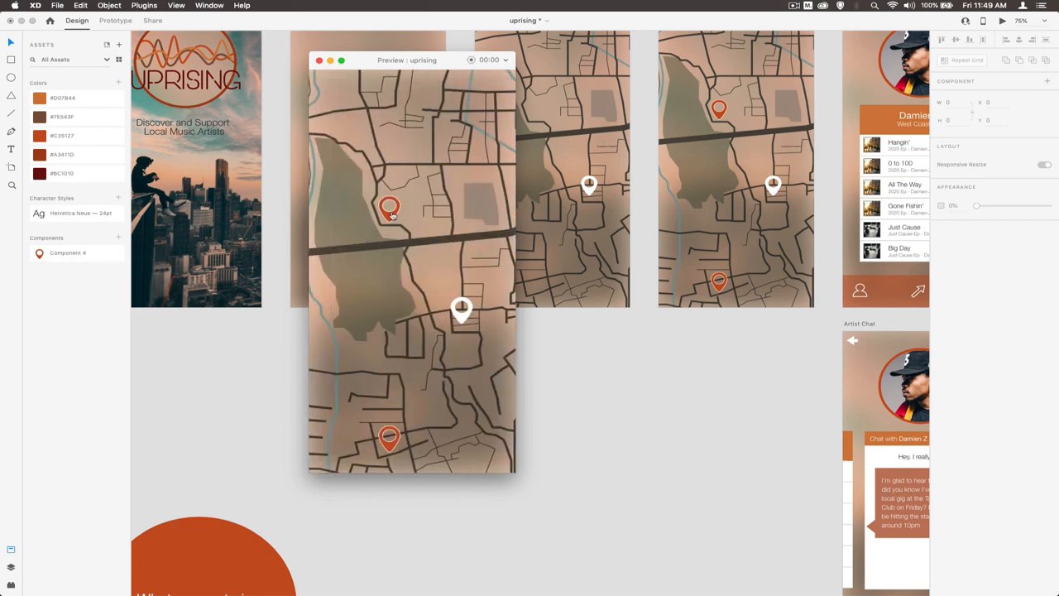
click(389, 209)
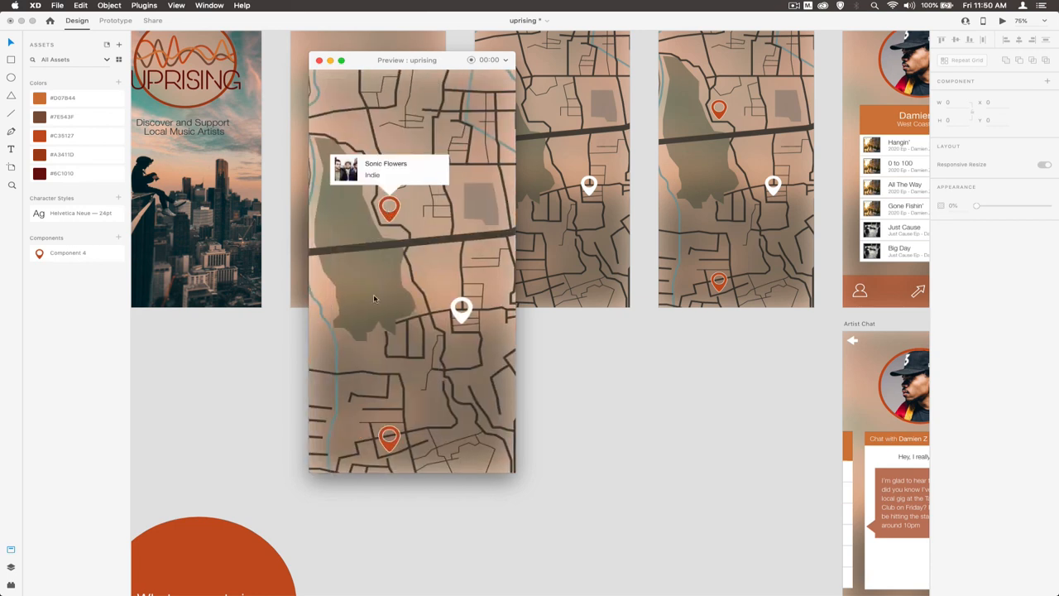
click(319, 60)
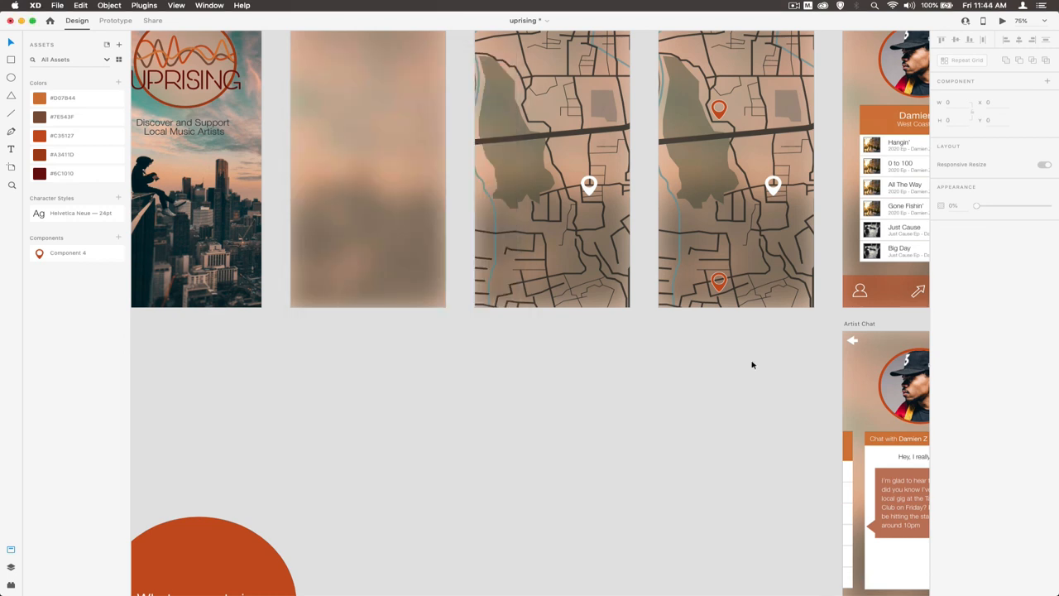